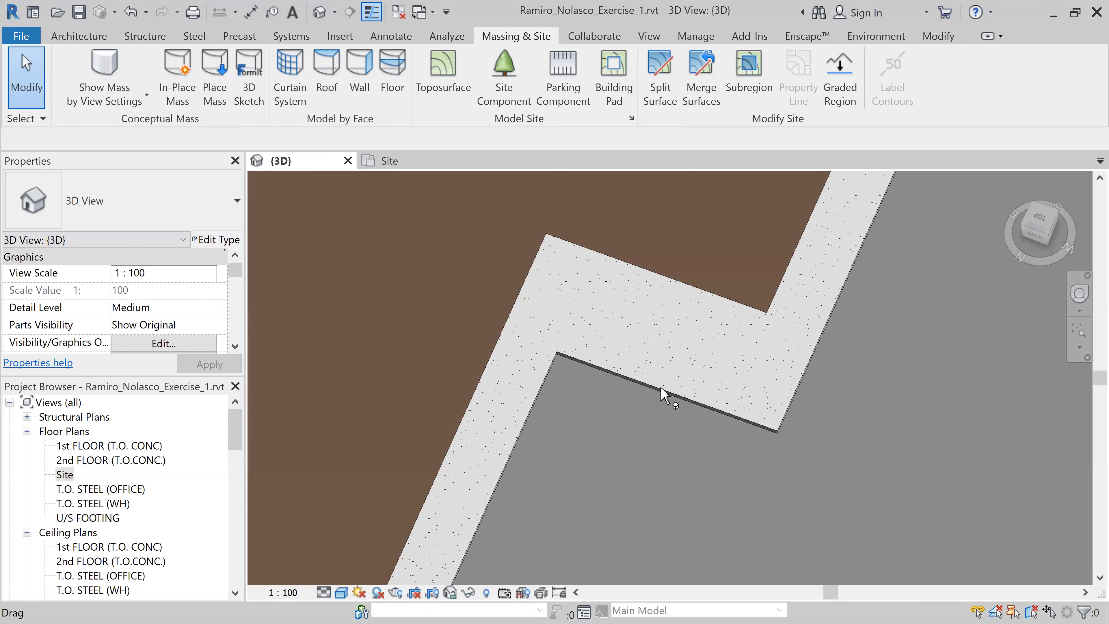
mouse_move(601, 362)
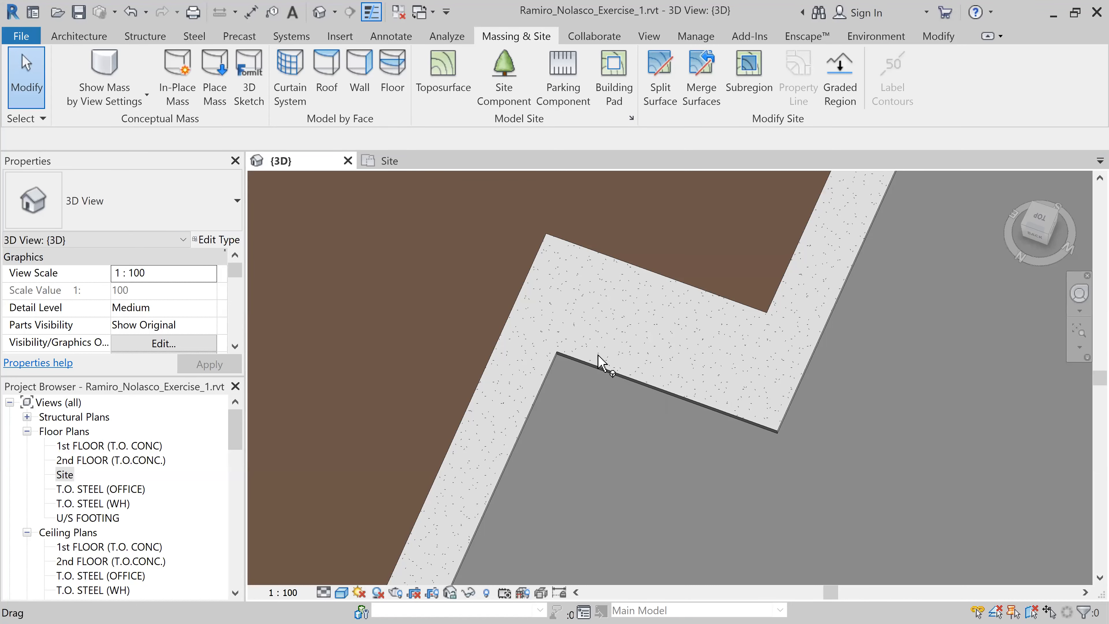
mouse_move(705, 351)
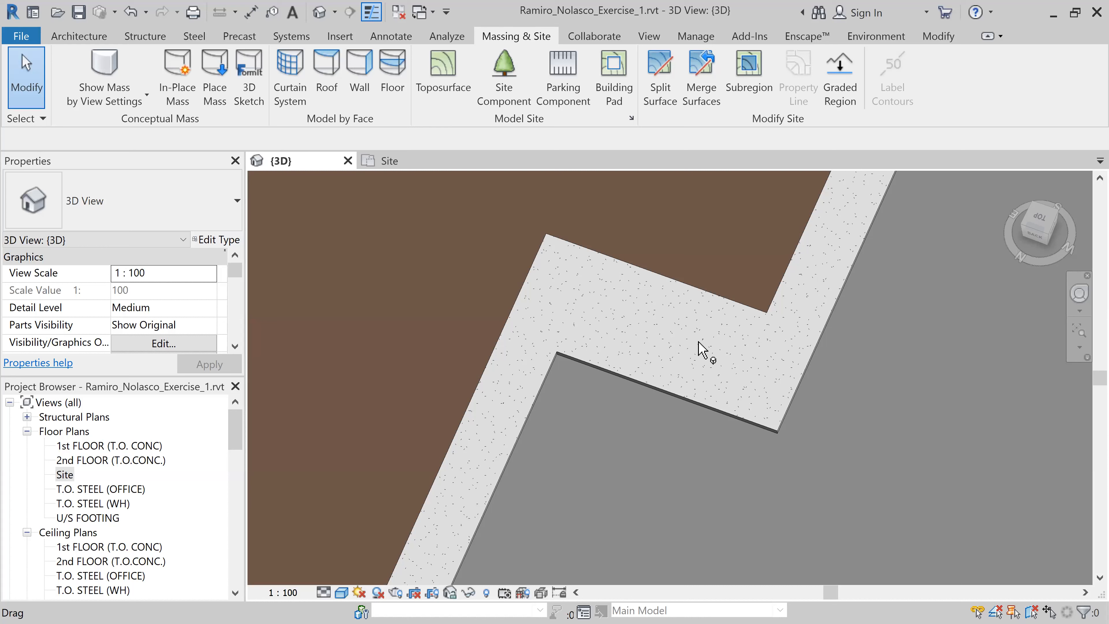
mouse_move(698, 383)
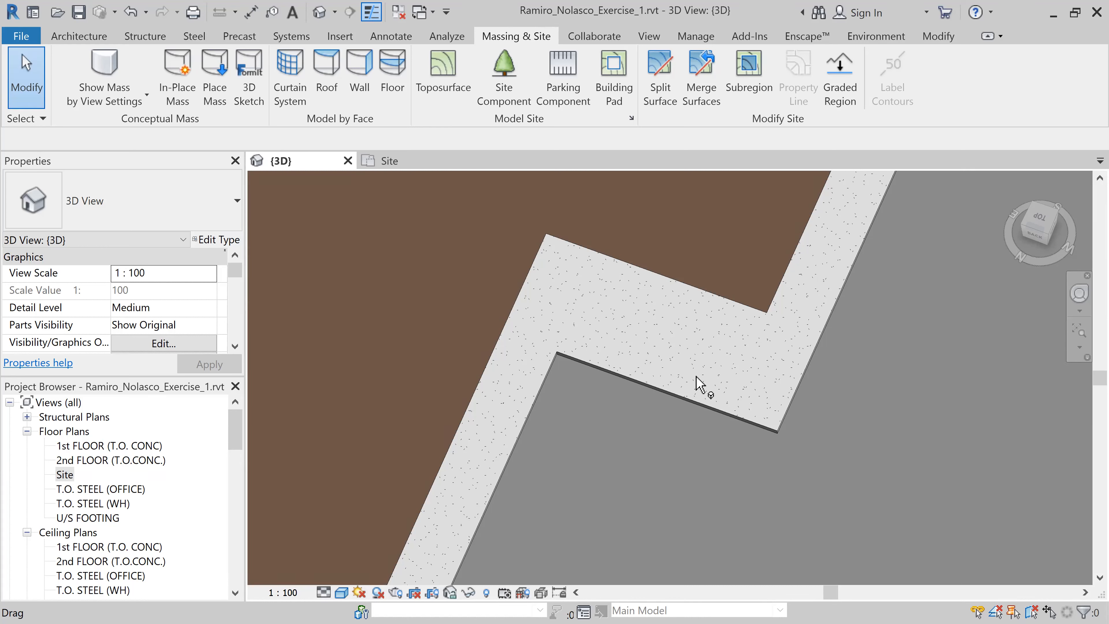
mouse_move(586, 458)
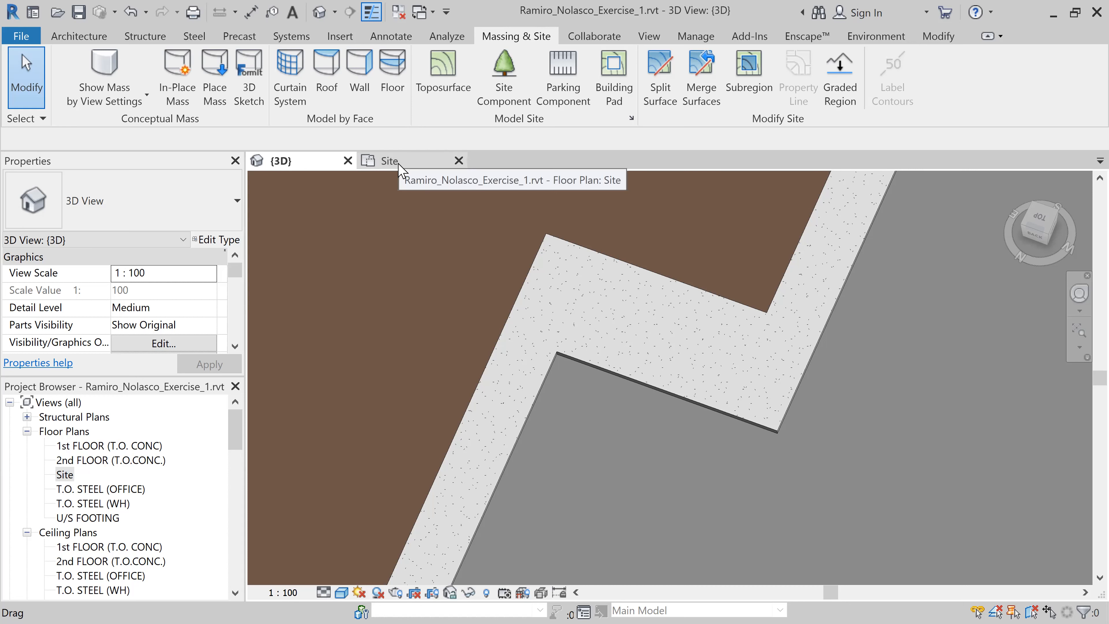
- Split the Sidewalk Floor in the Site plan with lines along the curb ramp edges
left_click(388, 160)
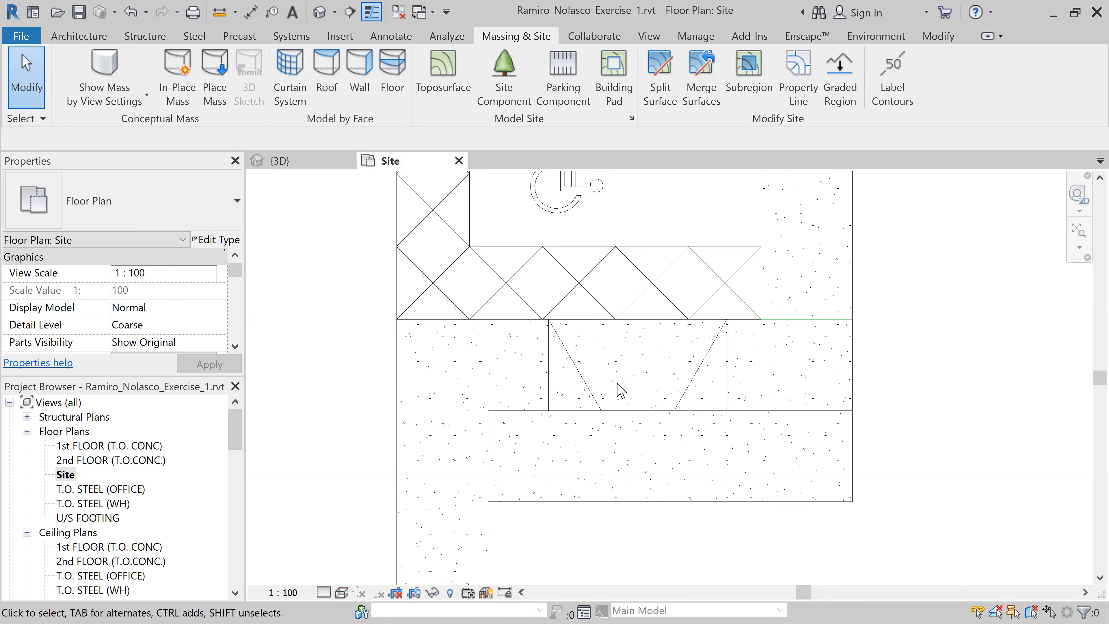
mouse_move(619, 365)
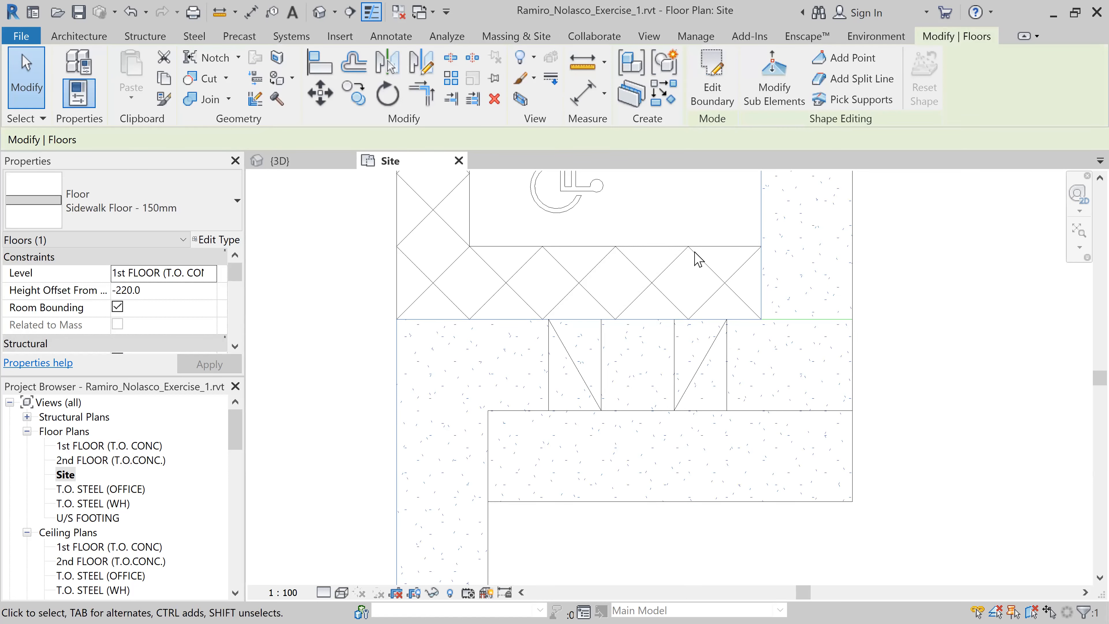
mouse_move(858, 100)
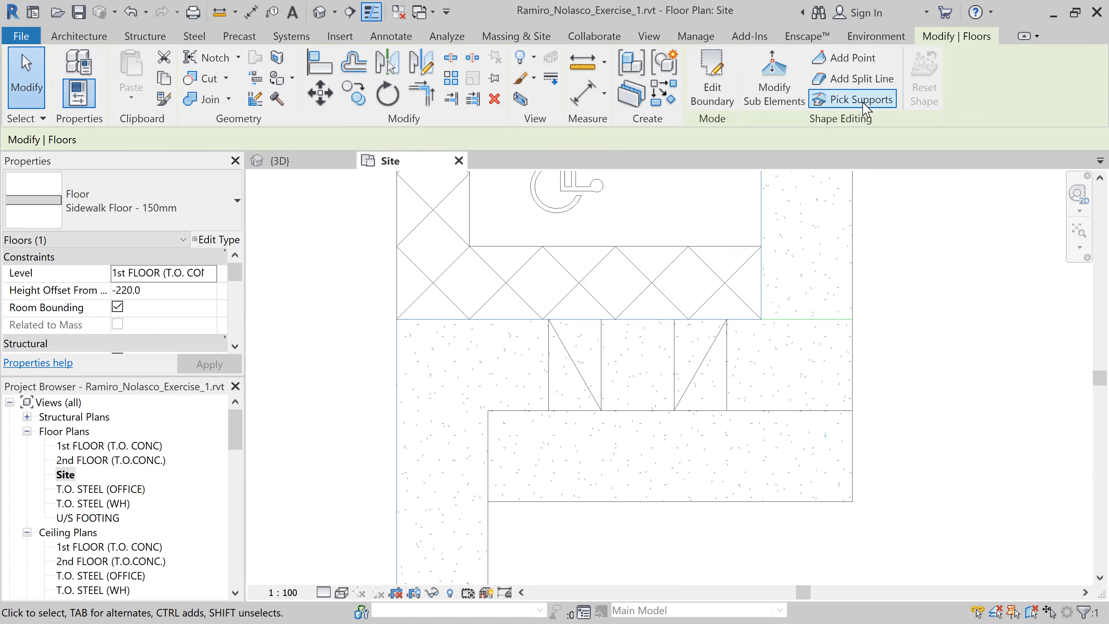
mouse_move(860, 78)
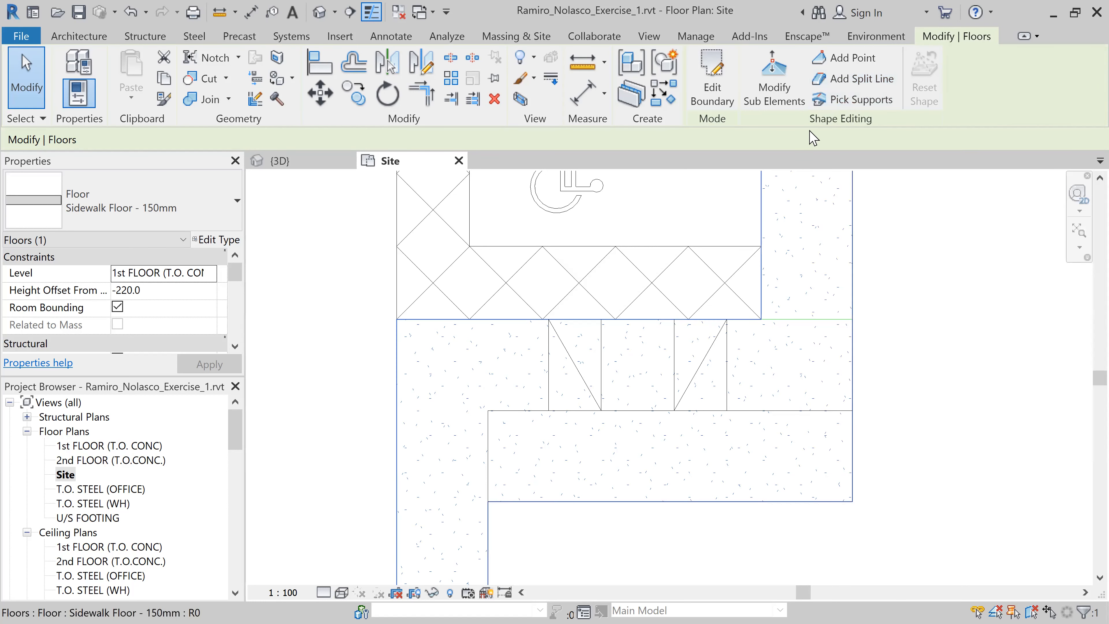
mouse_move(861, 78)
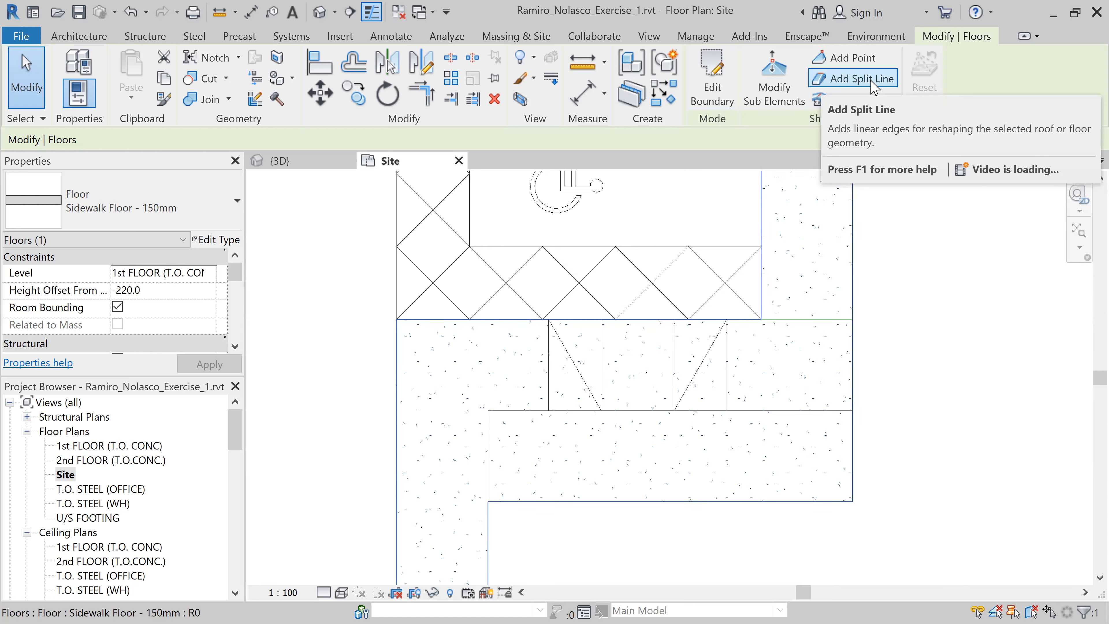
left_click(859, 78)
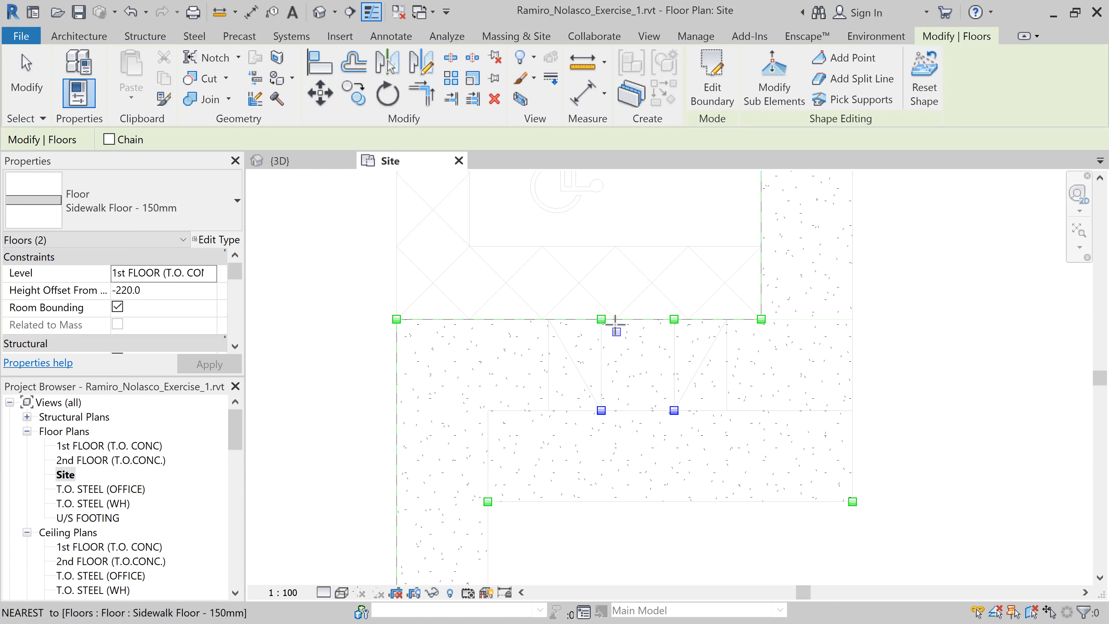
- Finish the split lines and reselect the sidewalk floor for sub-element elevation editing
left_click(601, 410)
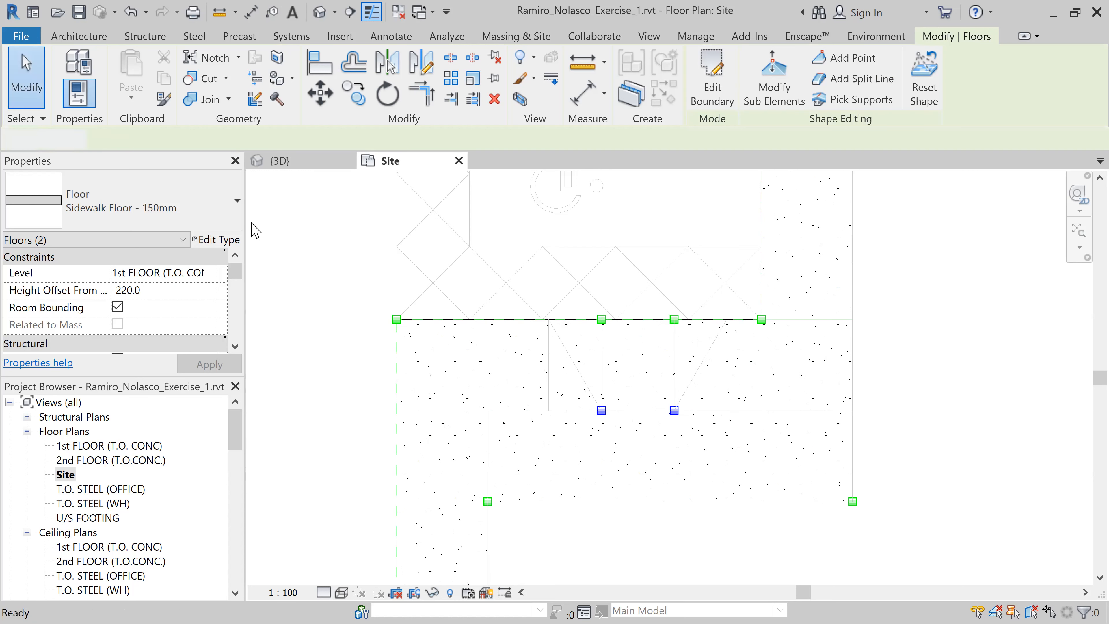
left_click(601, 318)
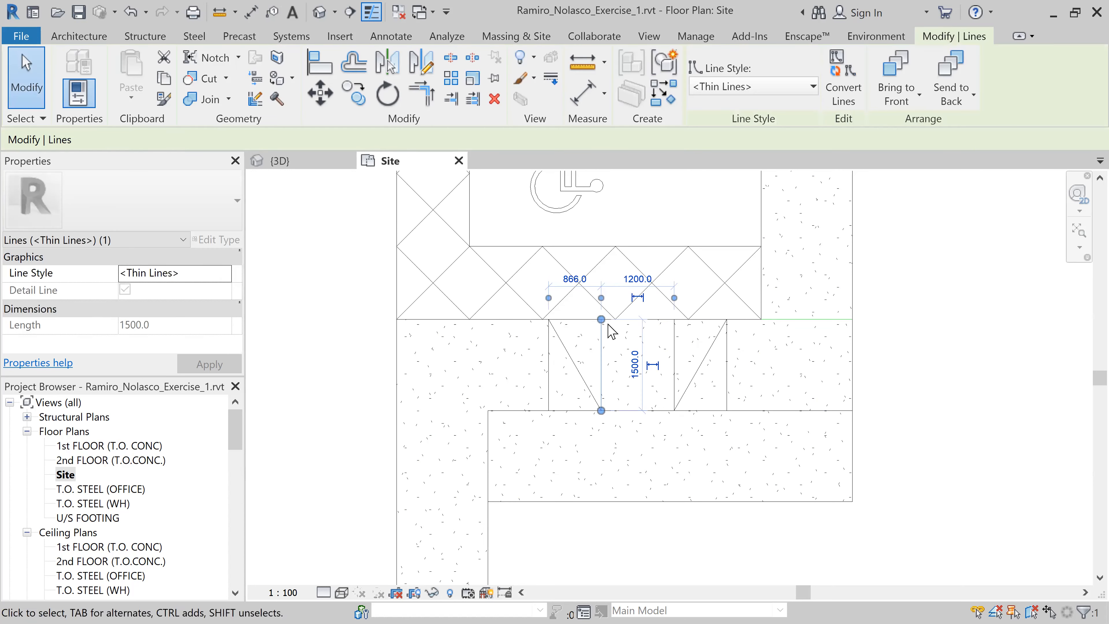
left_click(601, 319)
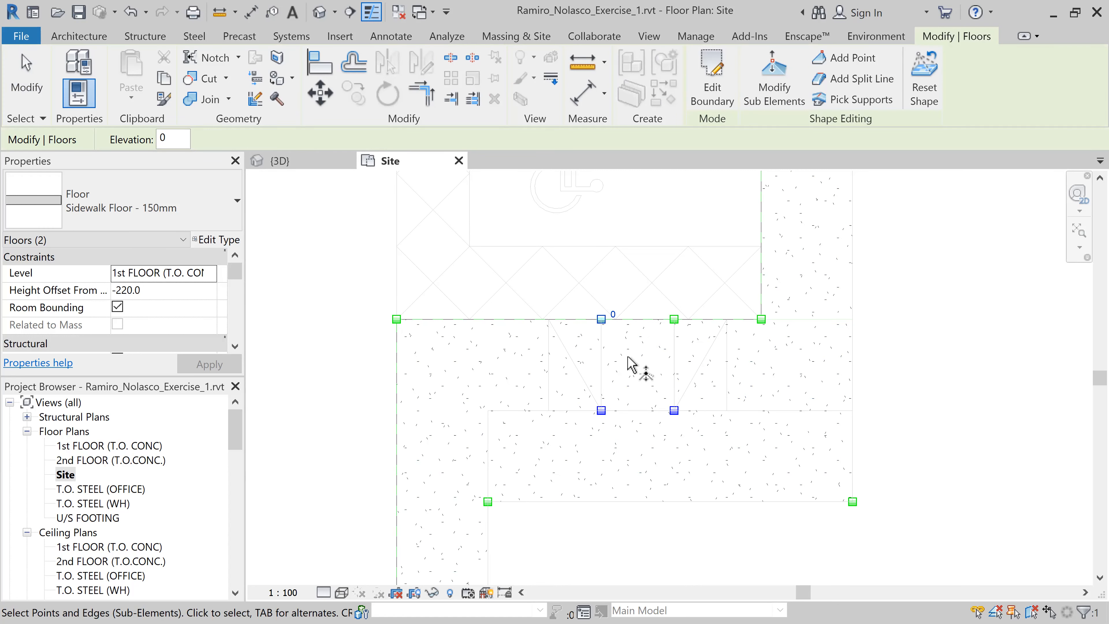
mouse_move(647, 379)
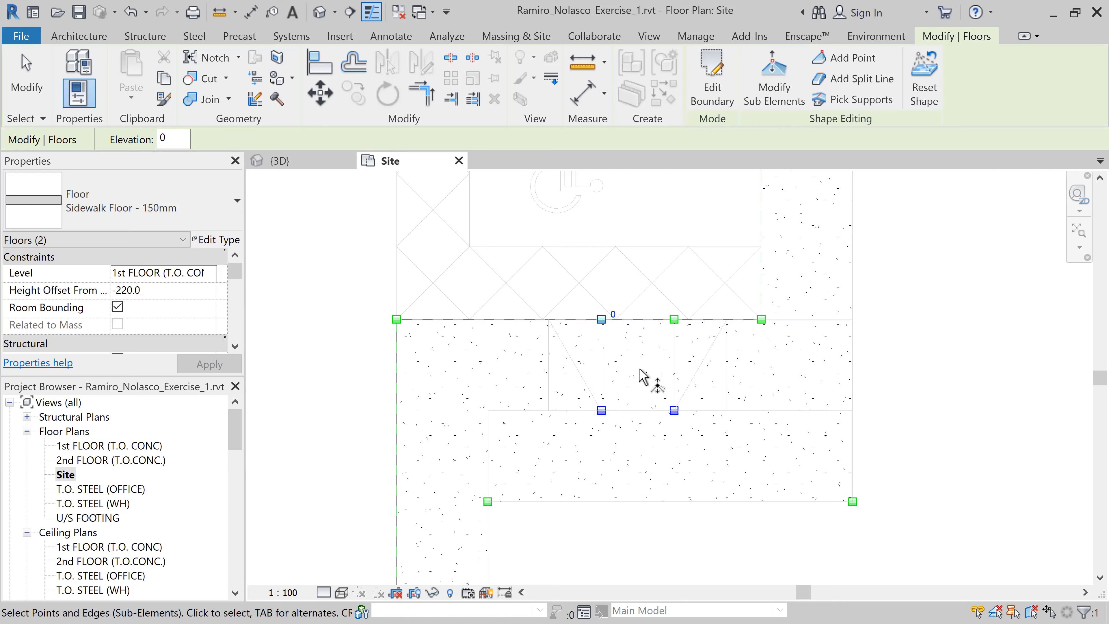
mouse_move(640, 378)
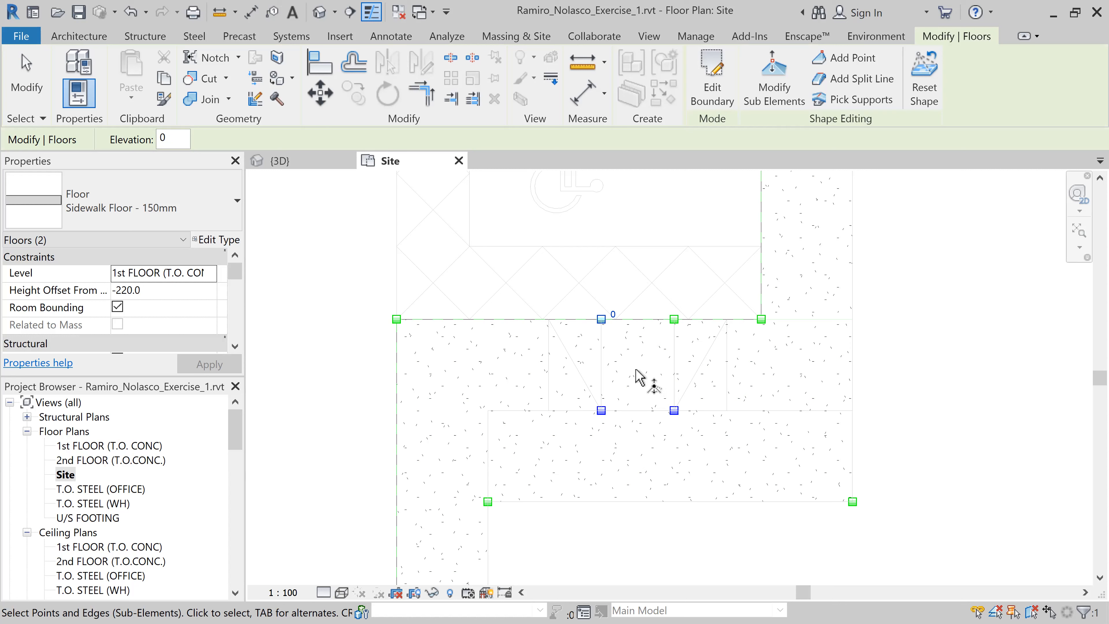
mouse_move(634, 372)
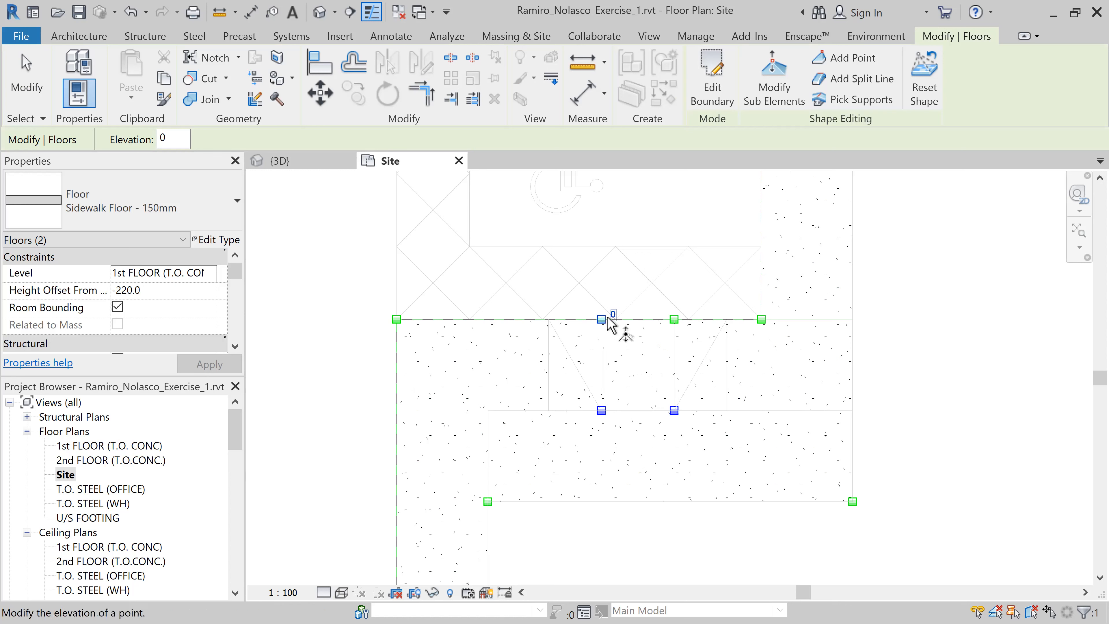
- Set both upper-edge ramp vertices of the sidewalk to an elevation of -150
left_click(600, 314)
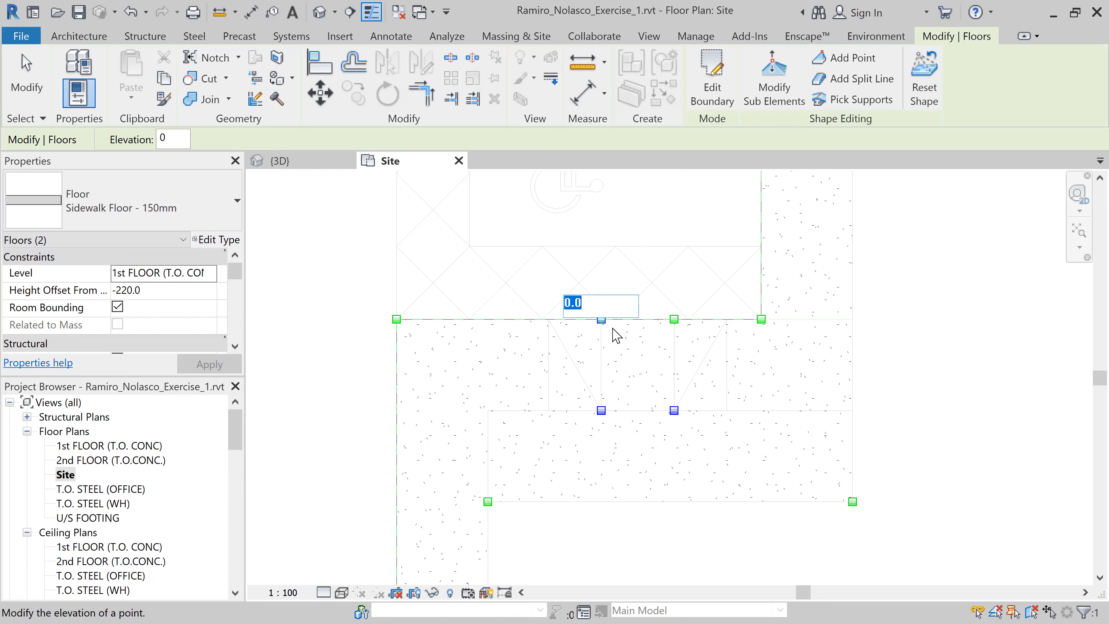
type("-15")
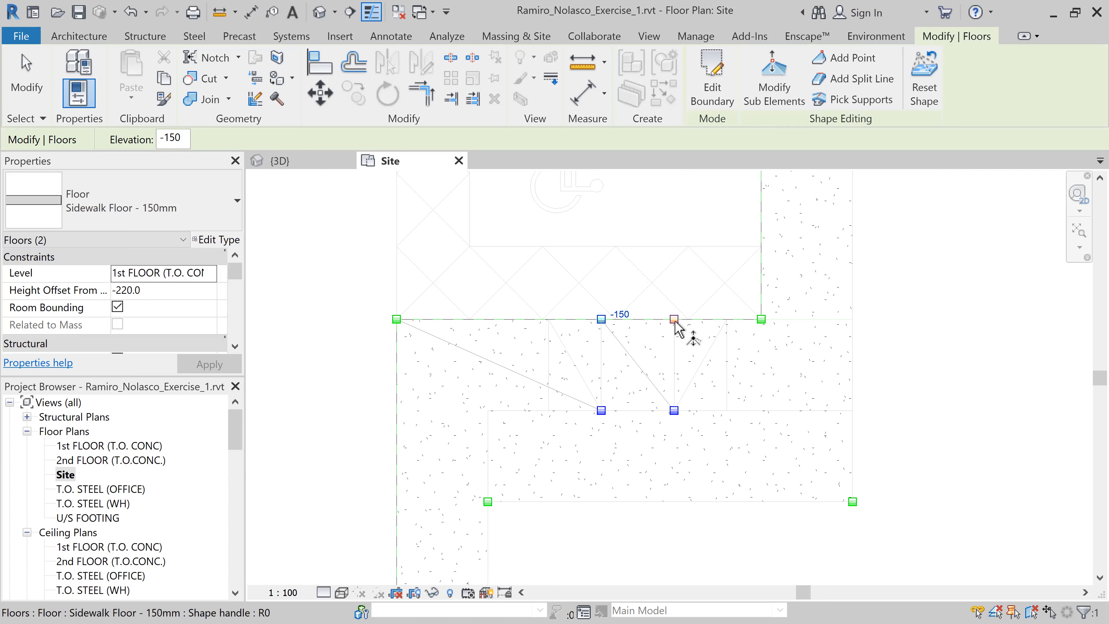
left_click(672, 319)
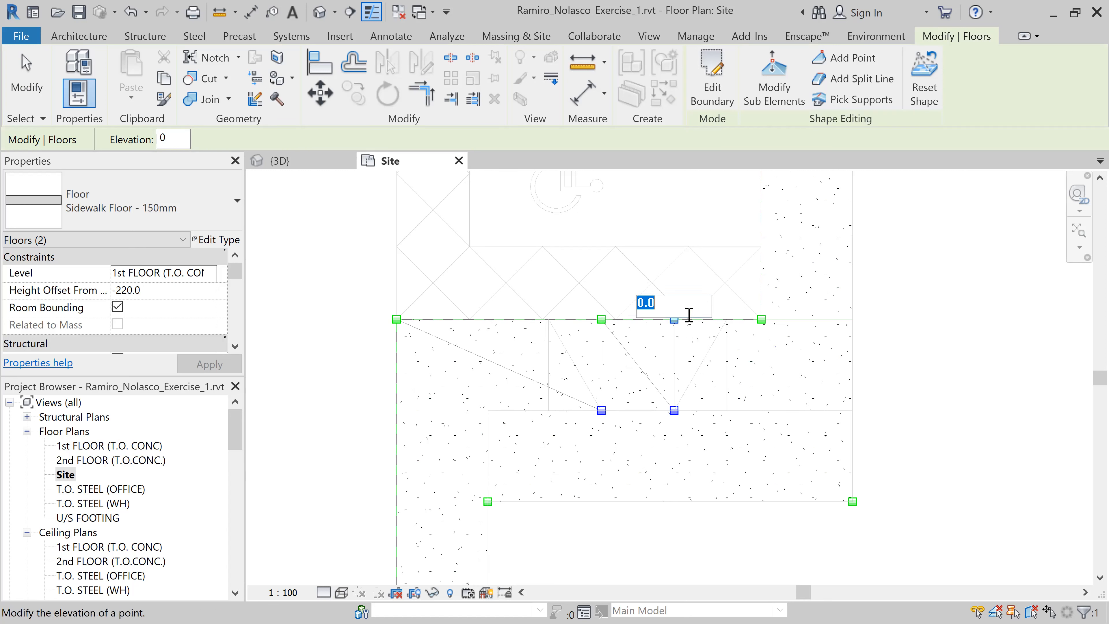
mouse_move(700, 333)
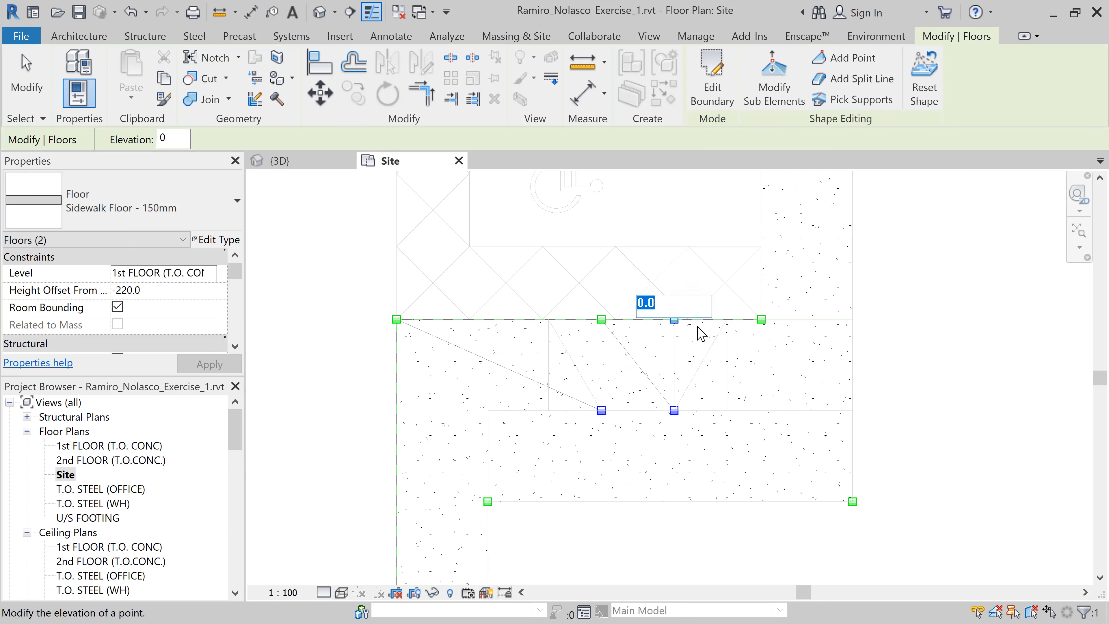
type("-150")
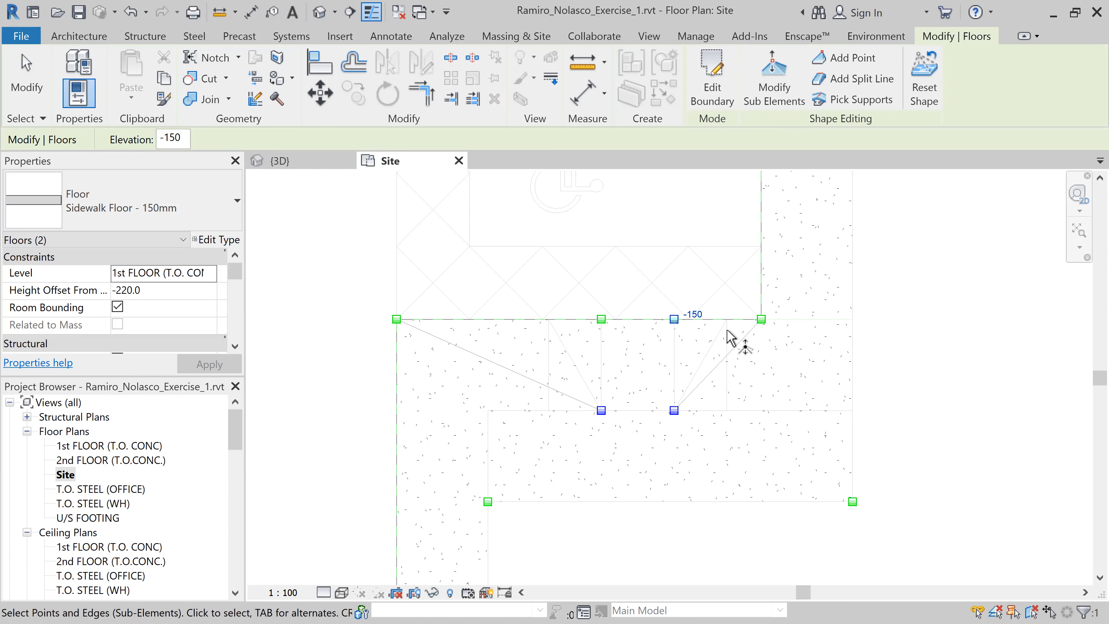
left_click(279, 161)
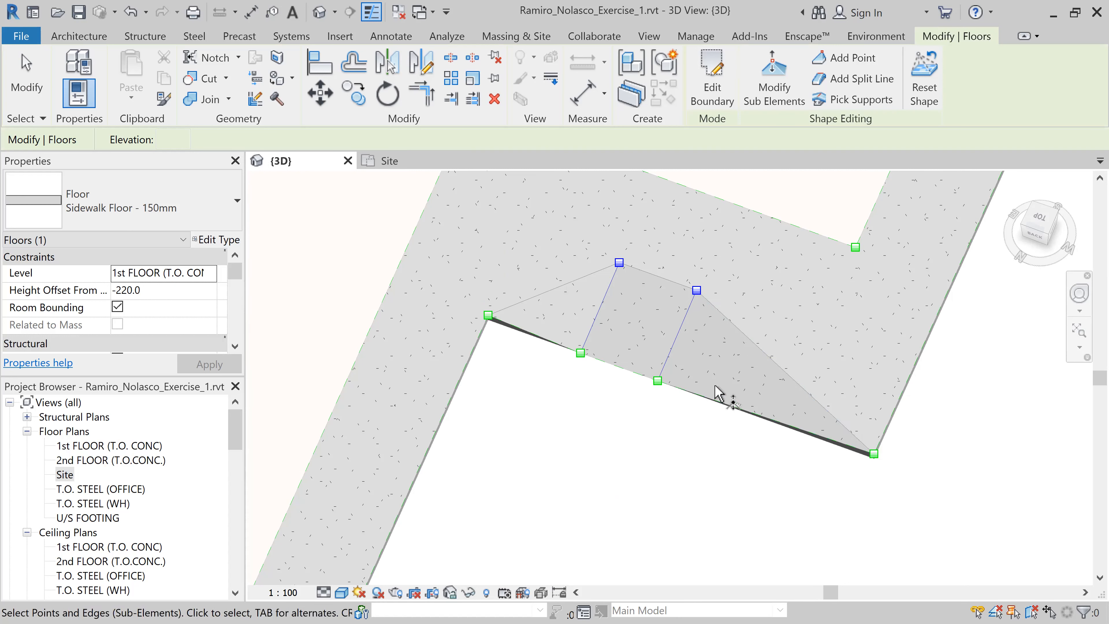
mouse_move(739, 400)
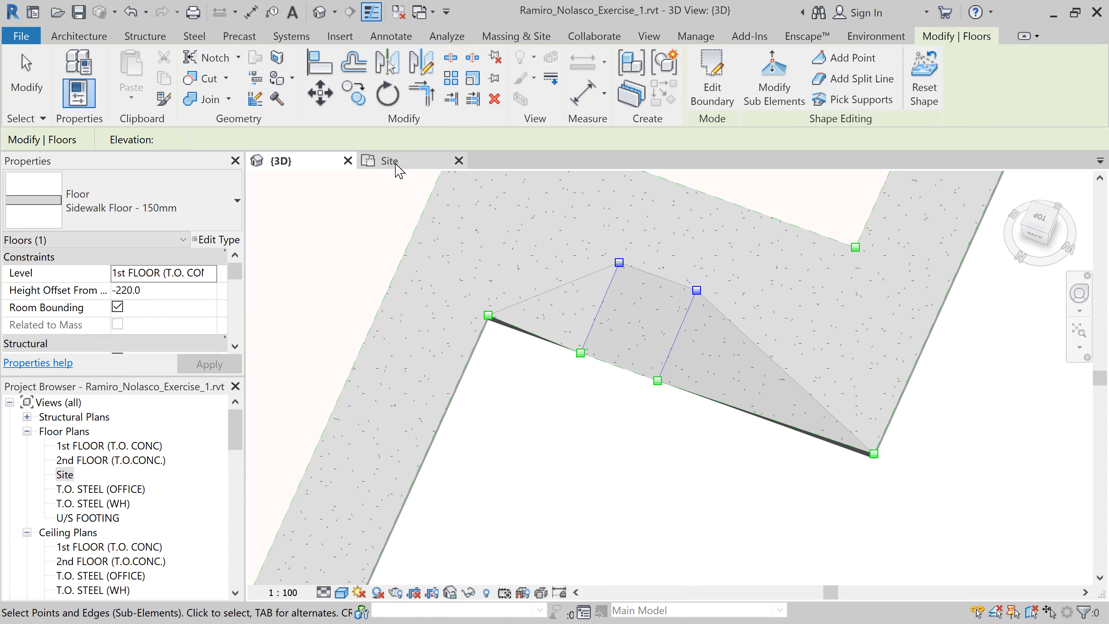
- Return to the Site plan after checking the sloped ramp in 3D
left_click(390, 160)
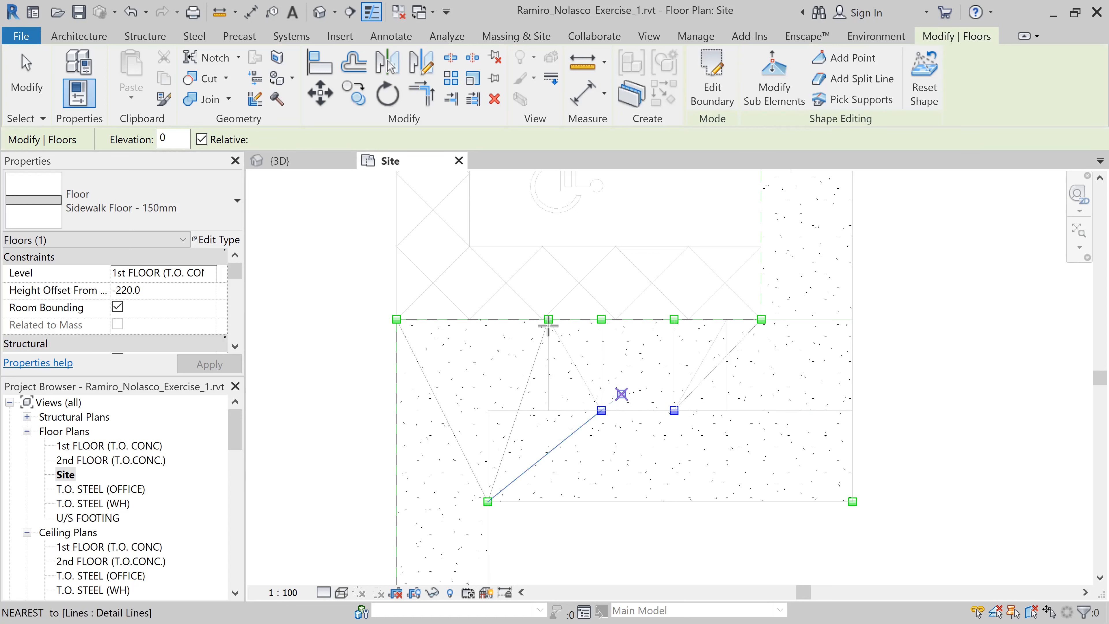
mouse_move(547, 319)
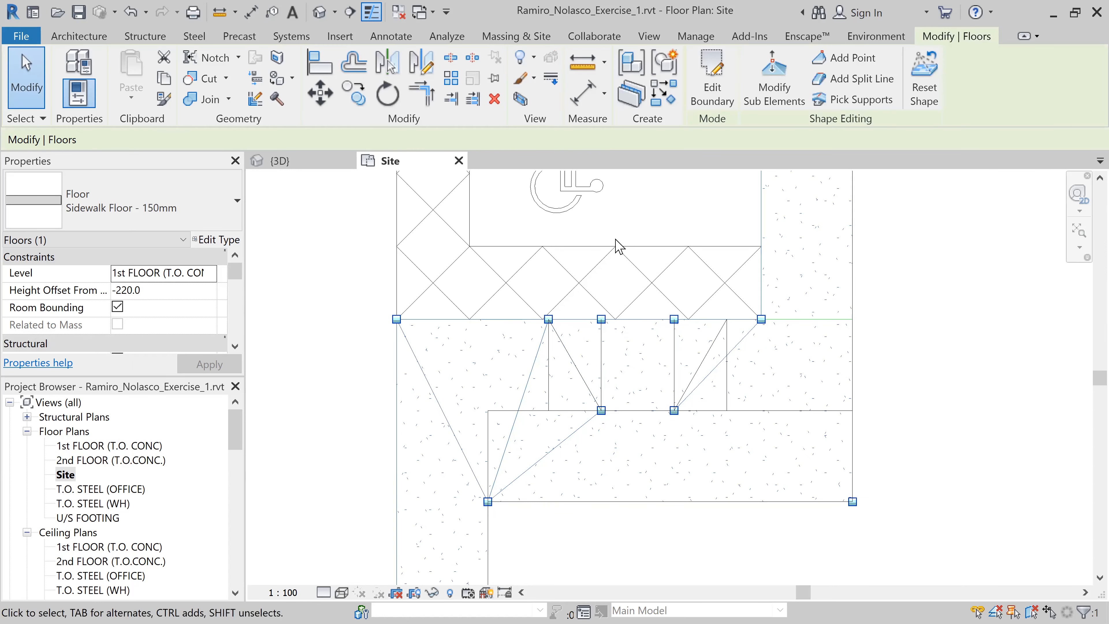
- Lower the sidewalk's top-edge shape point to an elevation of -111
left_click(548, 318)
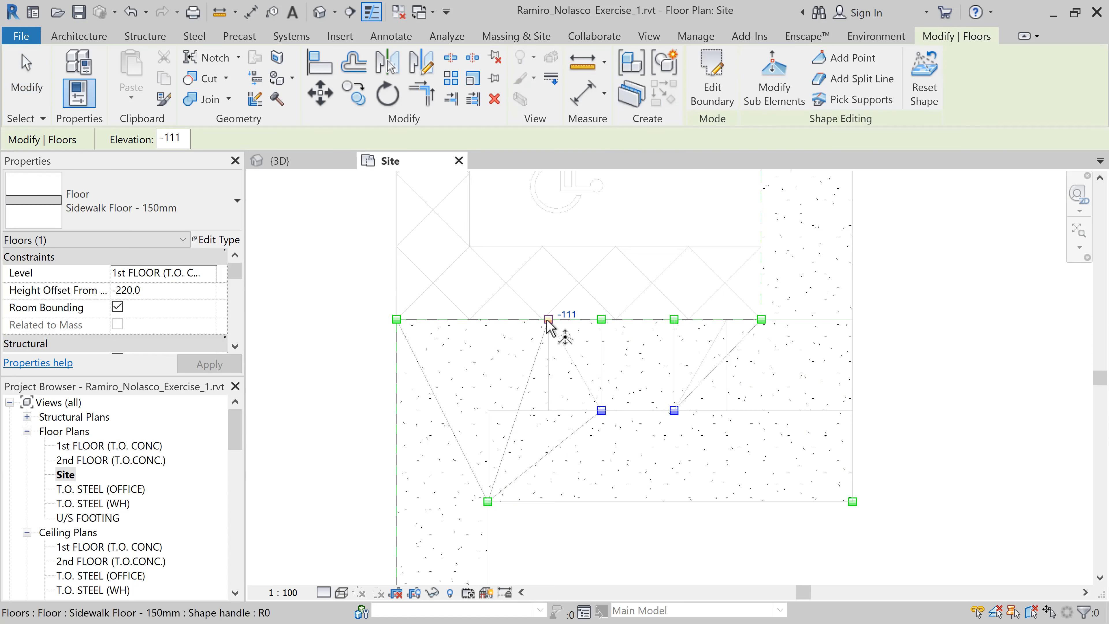
left_click(548, 319)
type("0")
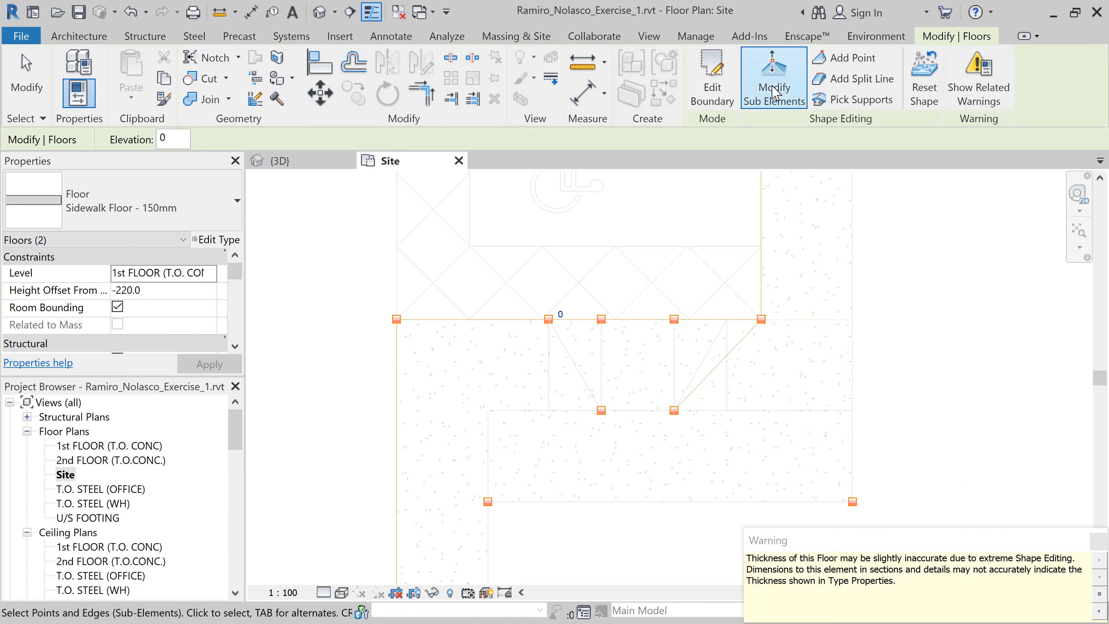
left_click(280, 160)
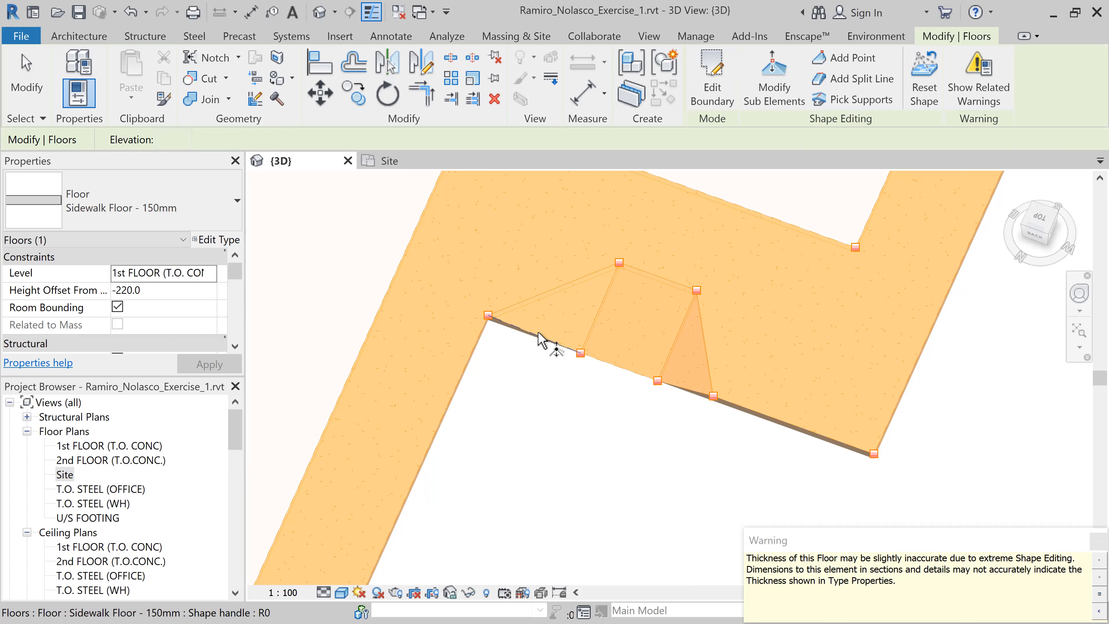
mouse_move(604, 269)
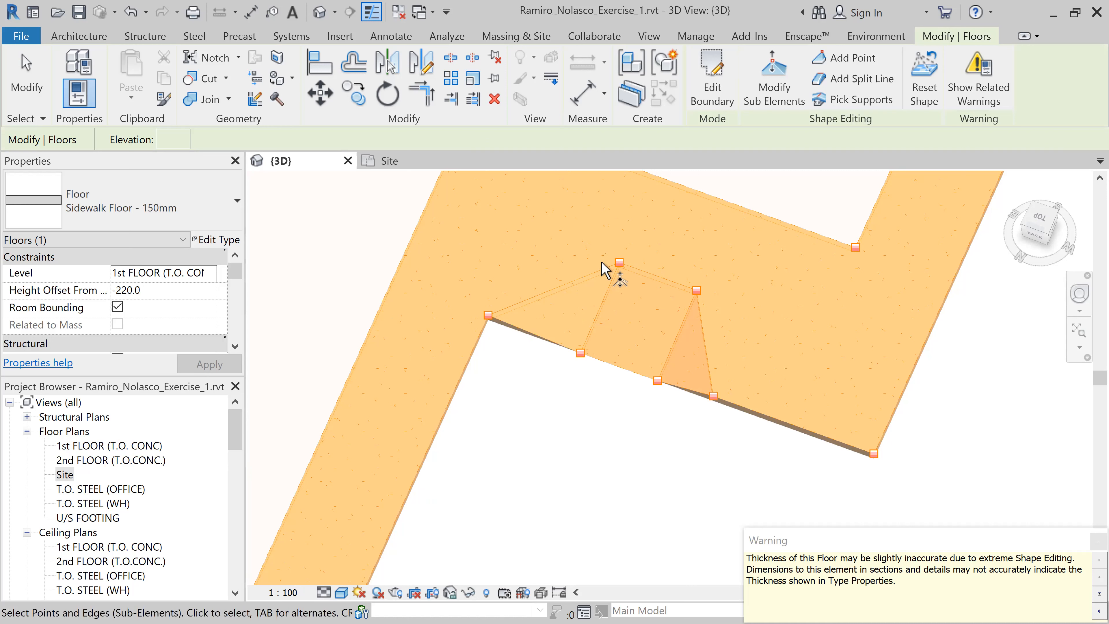
mouse_move(576, 198)
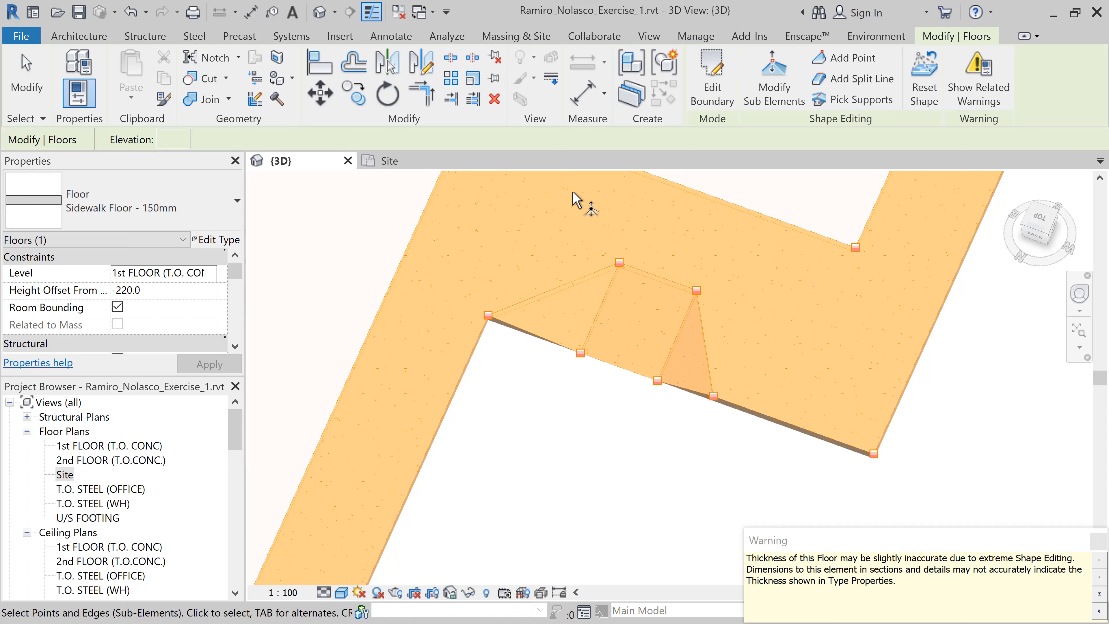
mouse_move(984, 529)
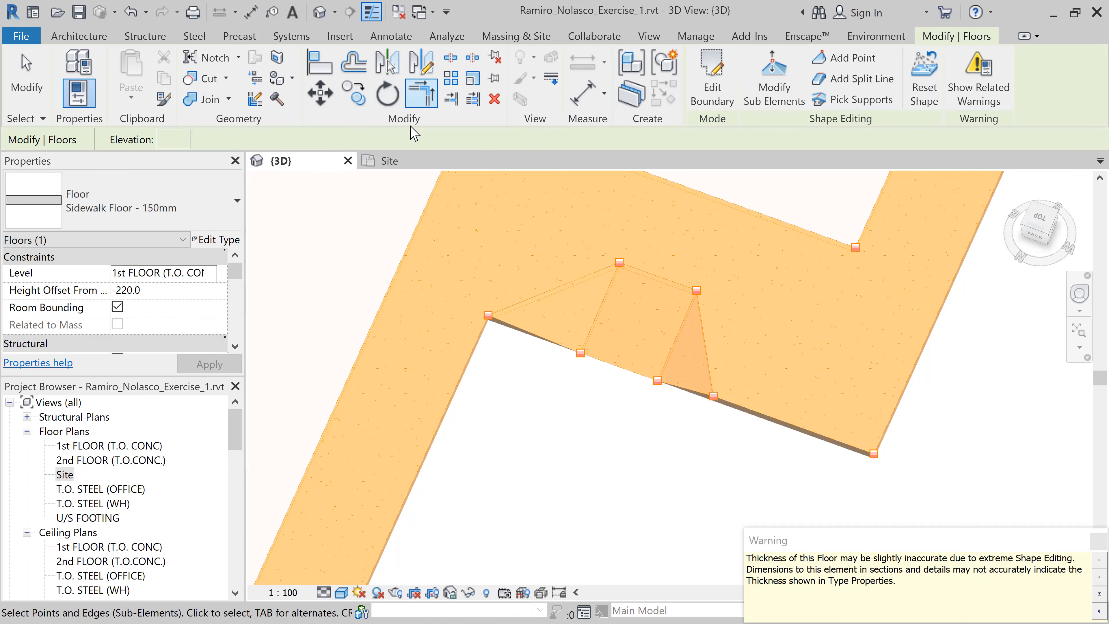
left_click(388, 161)
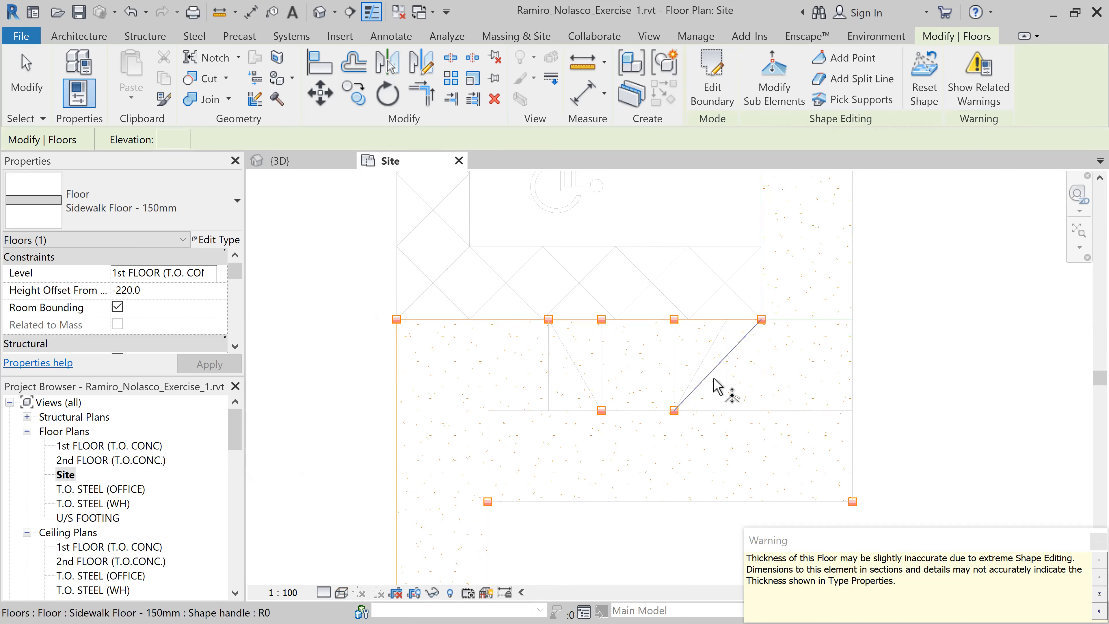
- Place a new point on the sidewalk's upper edge beside the ramp and lower it to -59
left_click(773, 78)
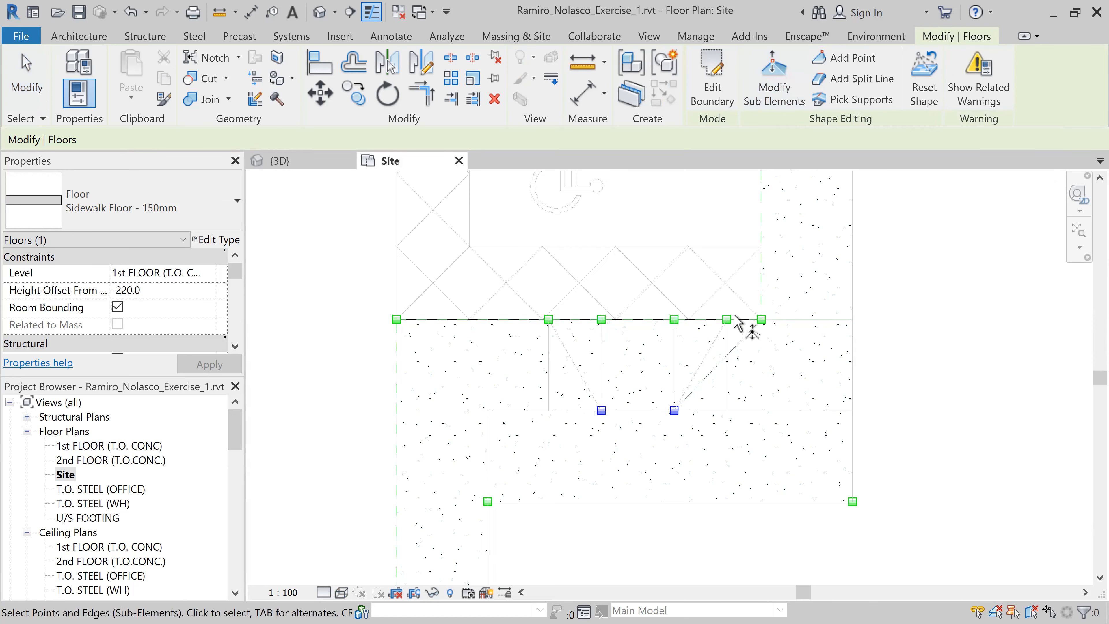
left_click(727, 319)
type("-59")
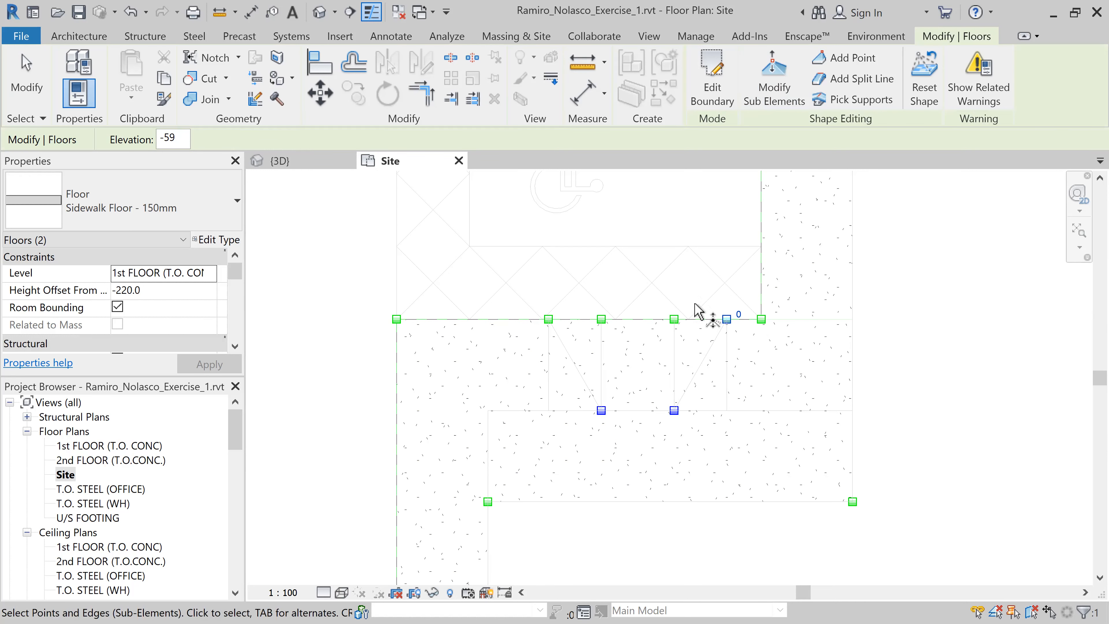
left_click(275, 161)
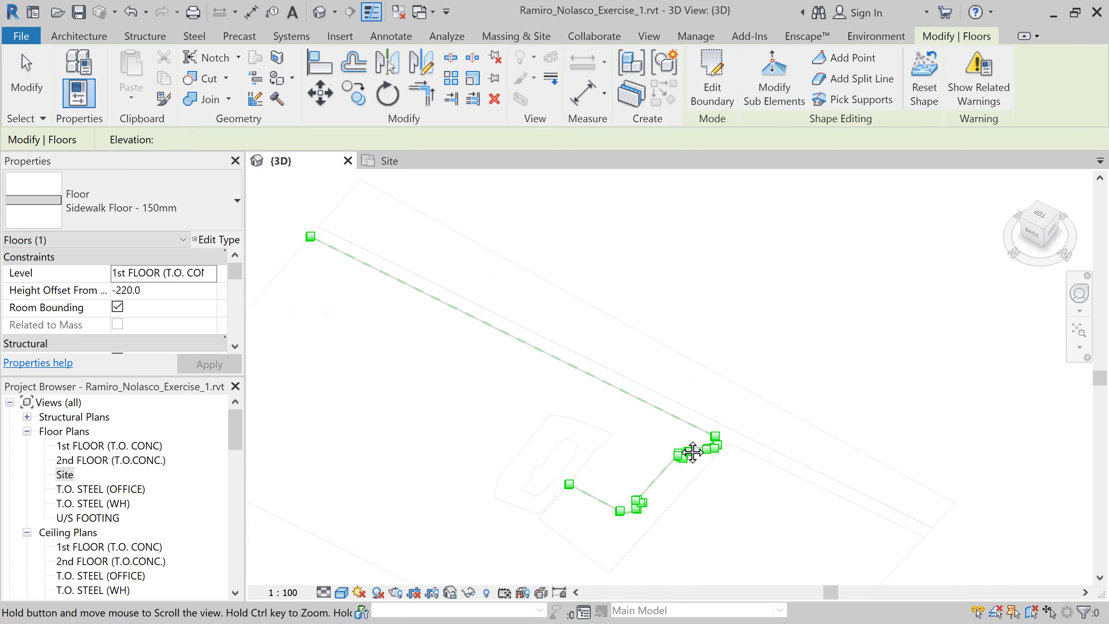
- Orbit the 3D model to view the ramp dip side-on and select the sidewalk floor
left_click(341, 593)
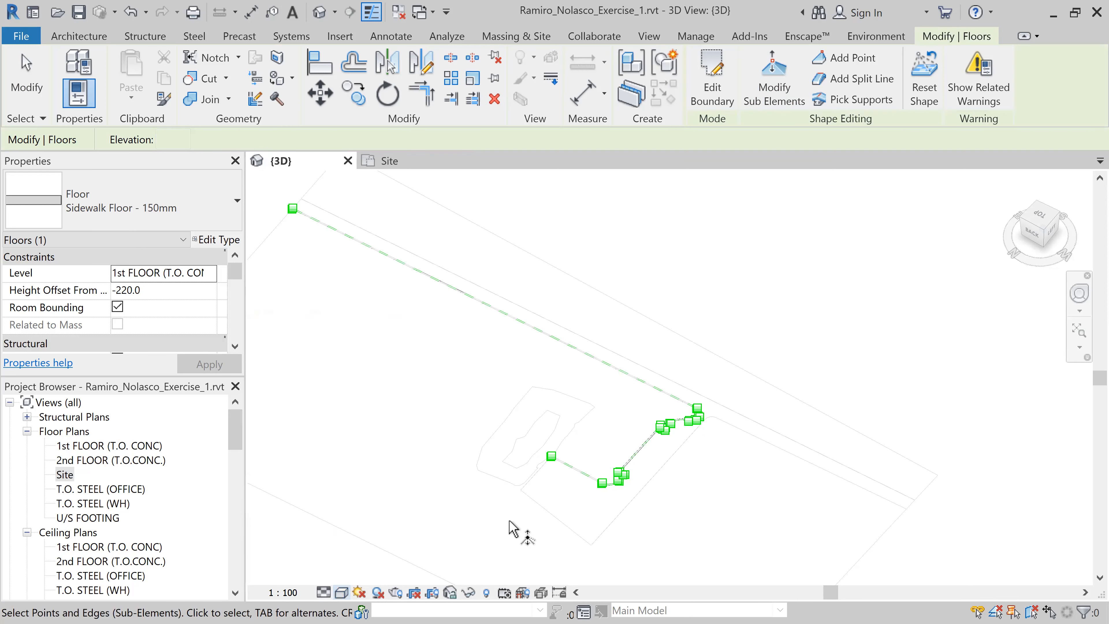
left_click(342, 592)
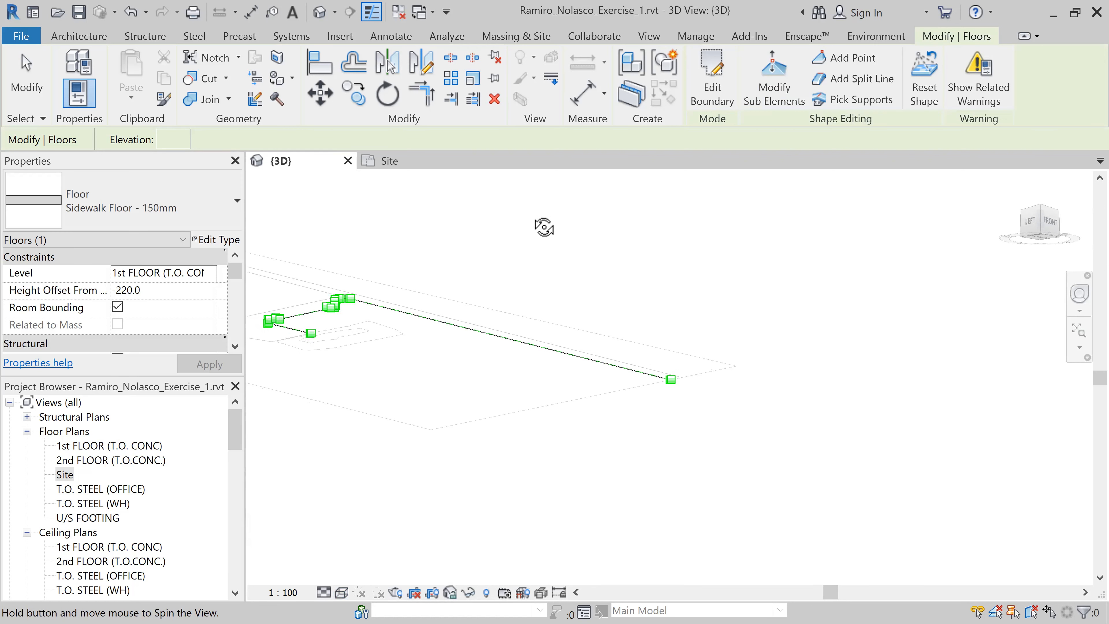
left_click_drag(545, 226, 579, 336)
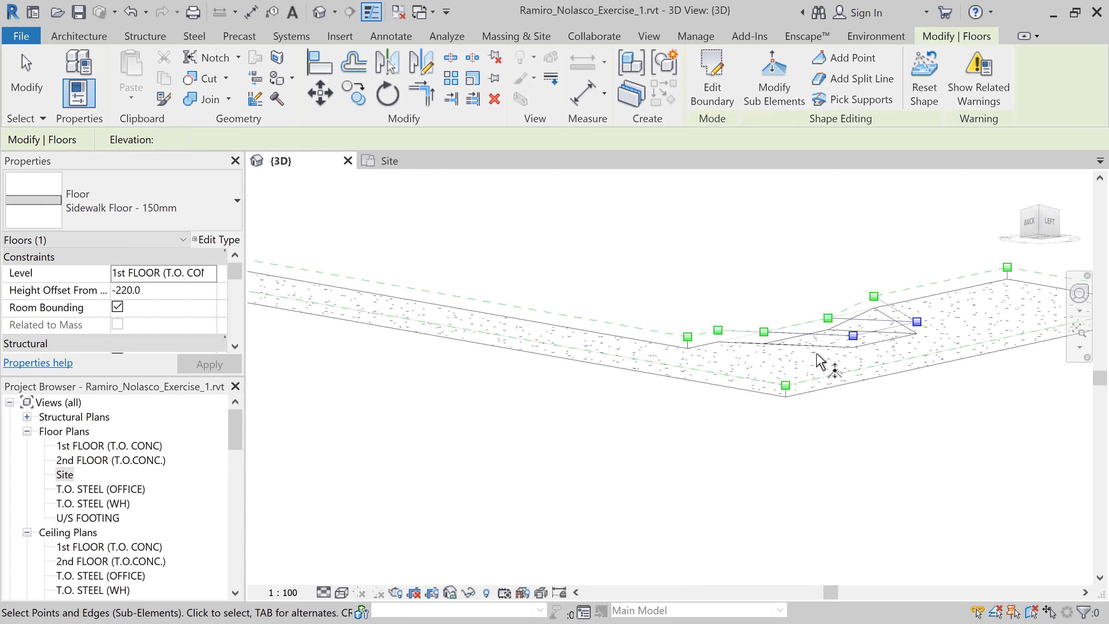
left_click(342, 592)
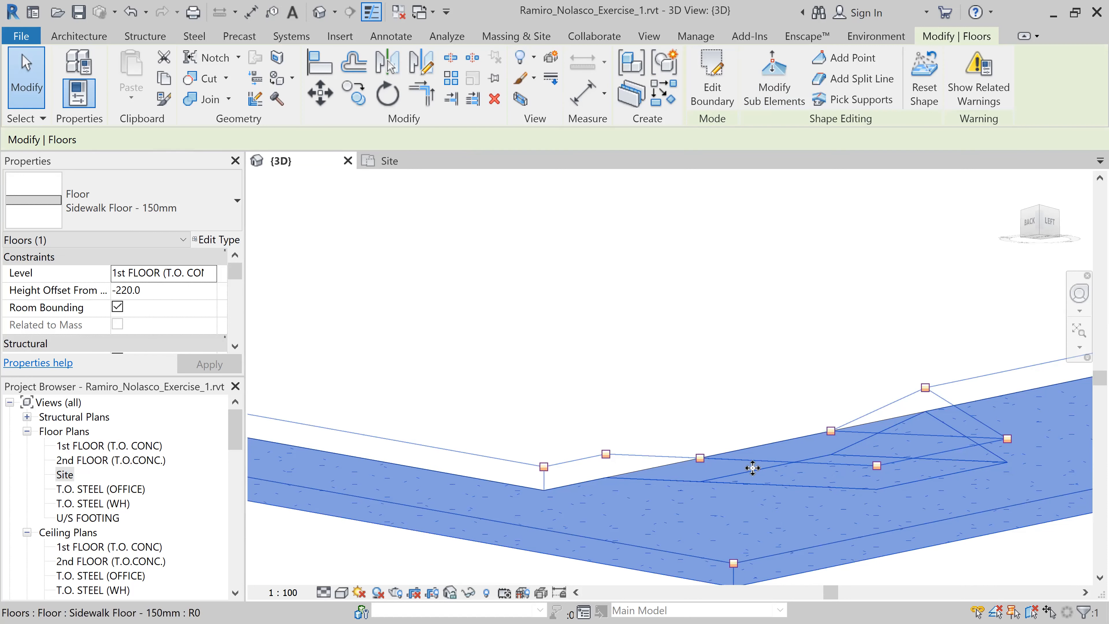
mouse_move(723, 481)
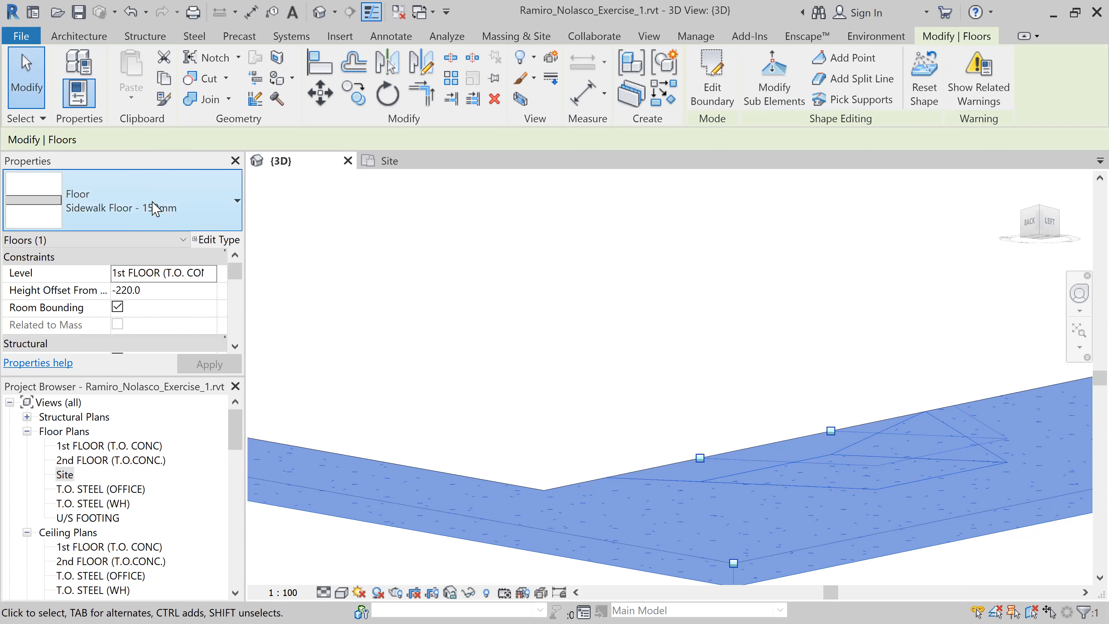
mouse_move(221, 245)
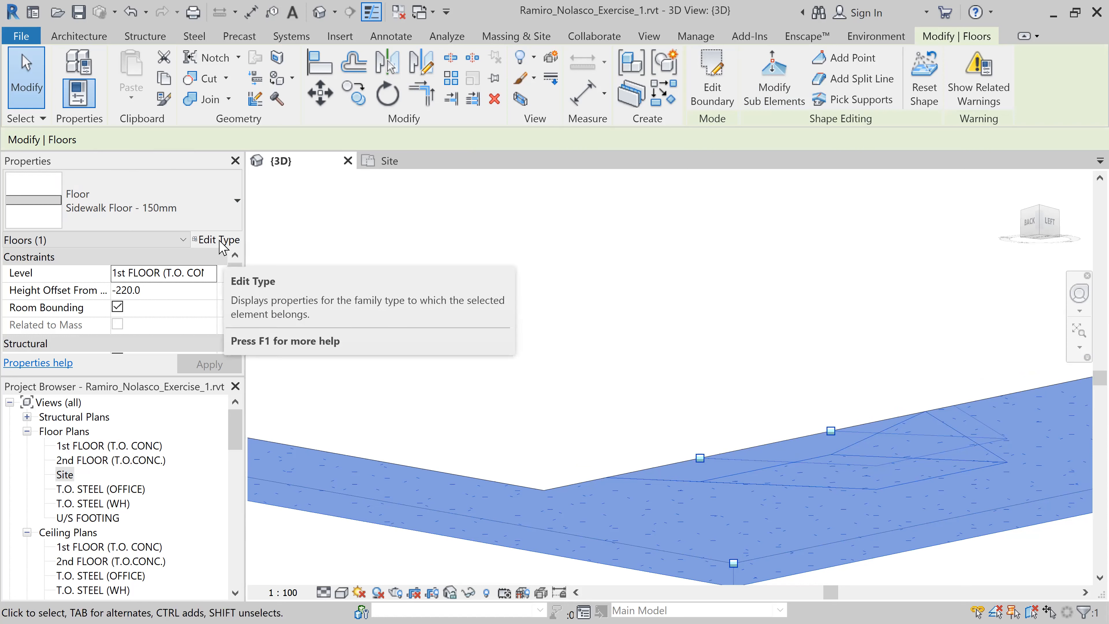
- Make the Sidewalk Floor type's concrete Structure layer variable in thickness and confirm
left_click(220, 240)
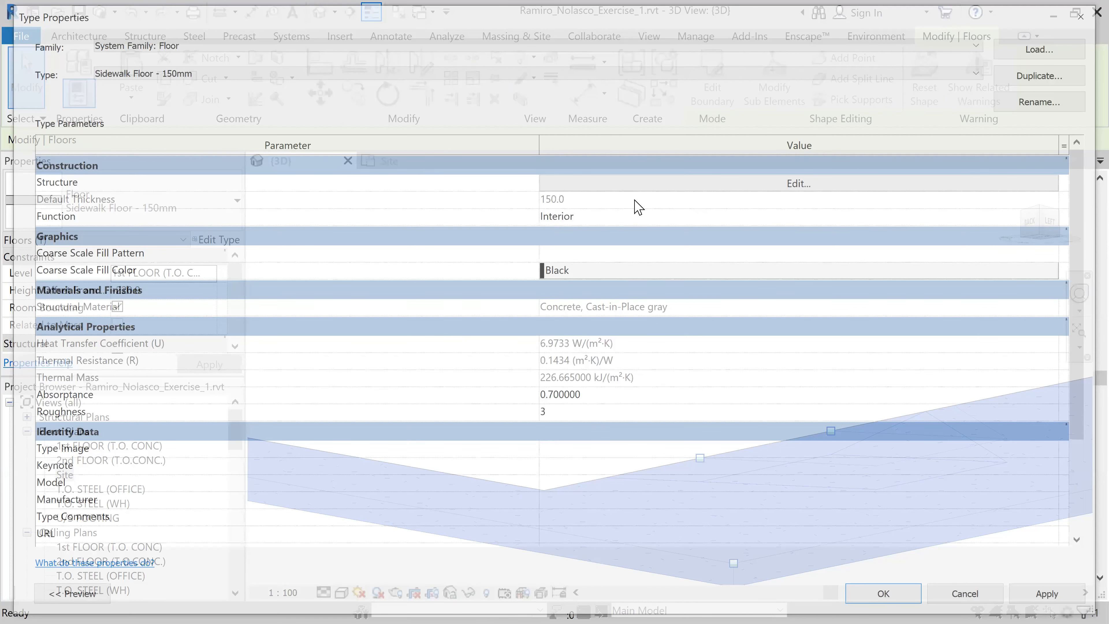
mouse_move(808, 189)
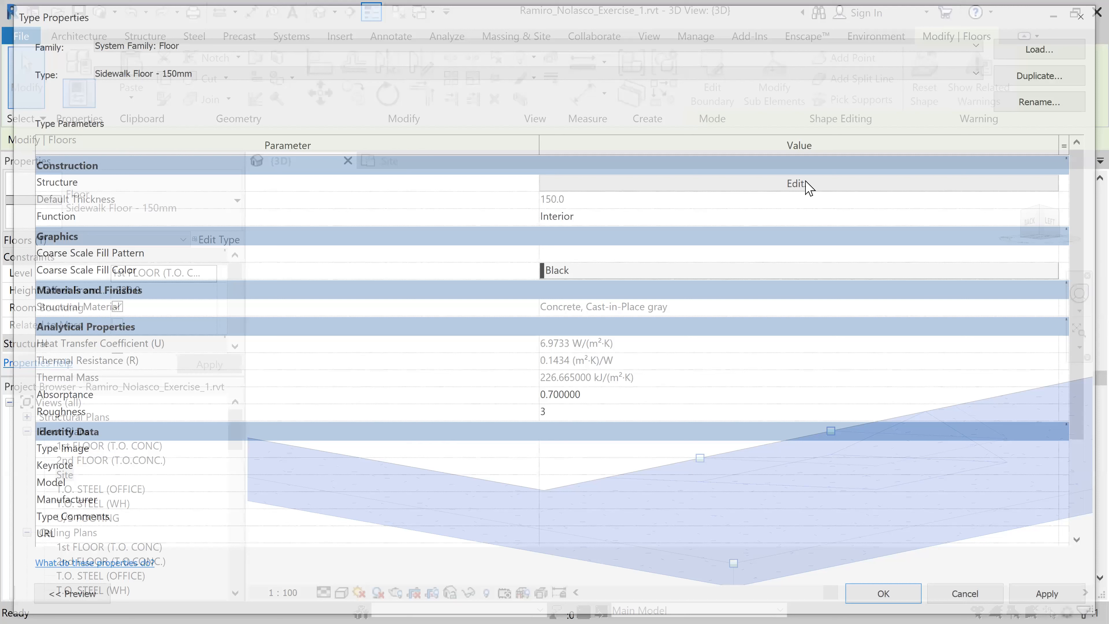
left_click(795, 183)
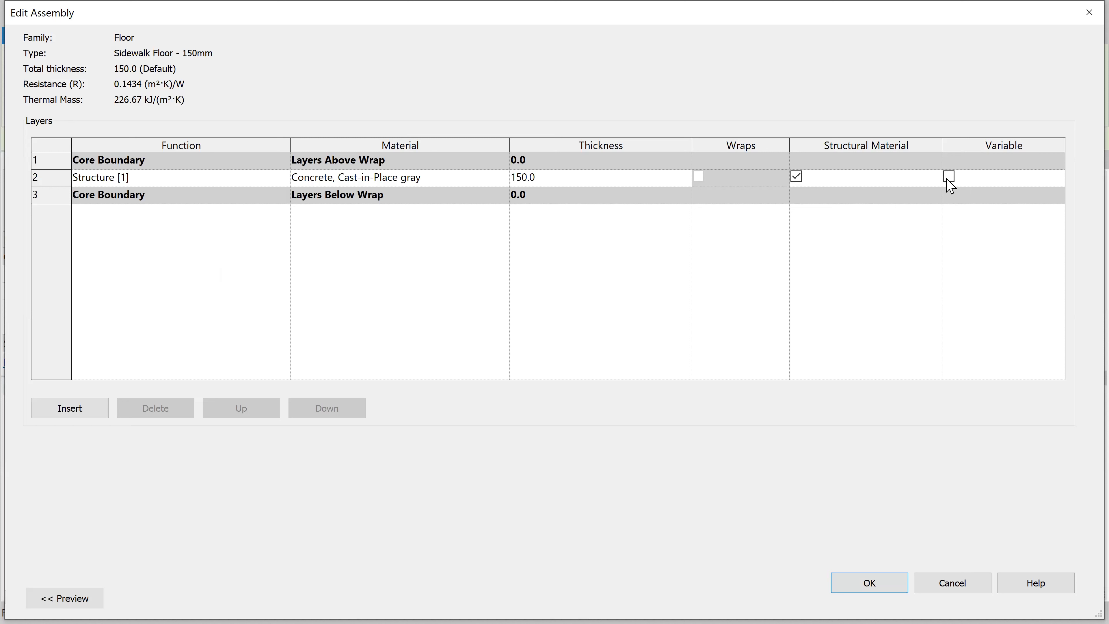
left_click(948, 176)
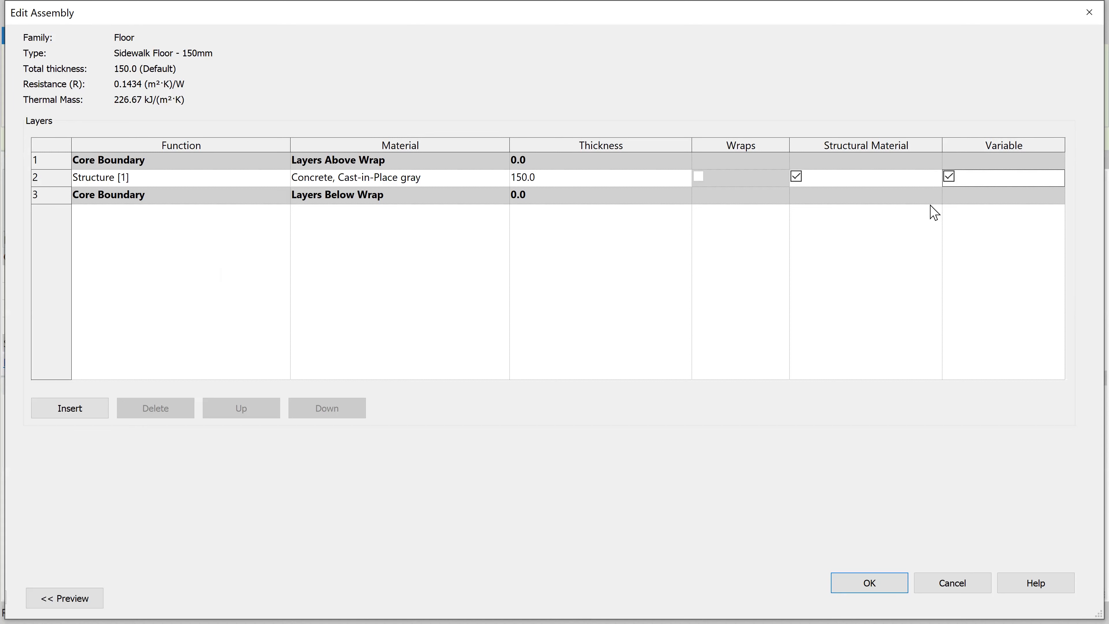
left_click(868, 583)
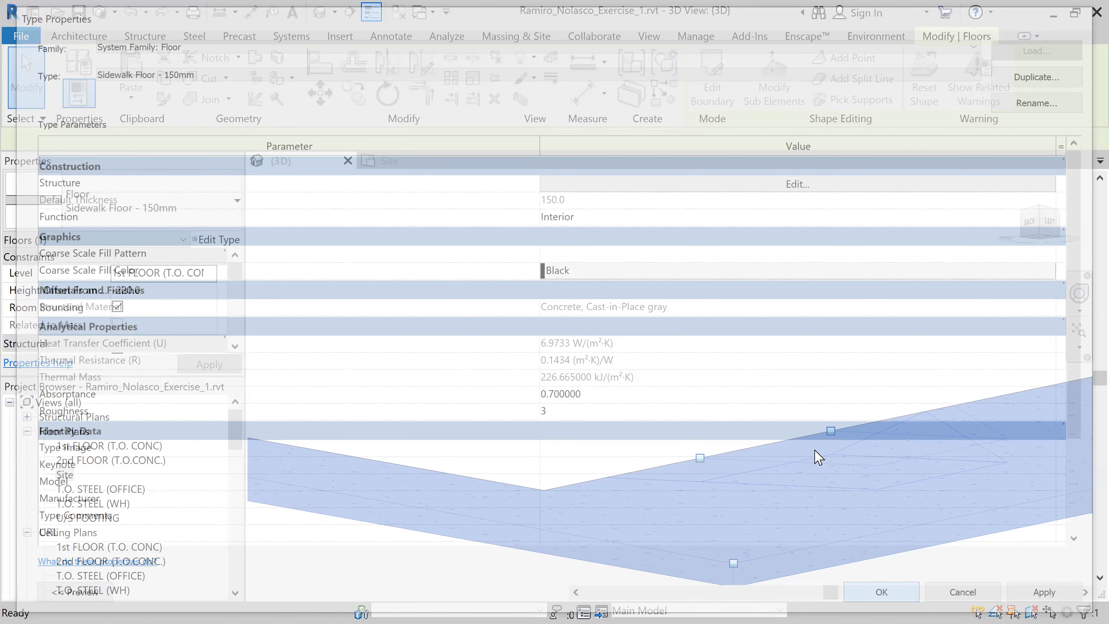
left_click(880, 592)
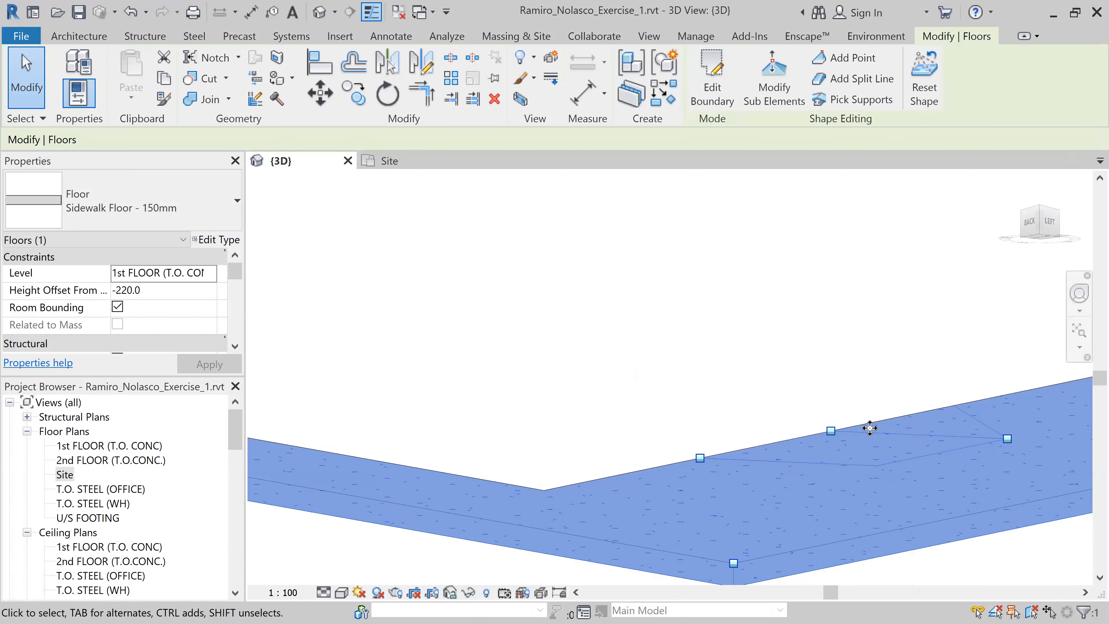